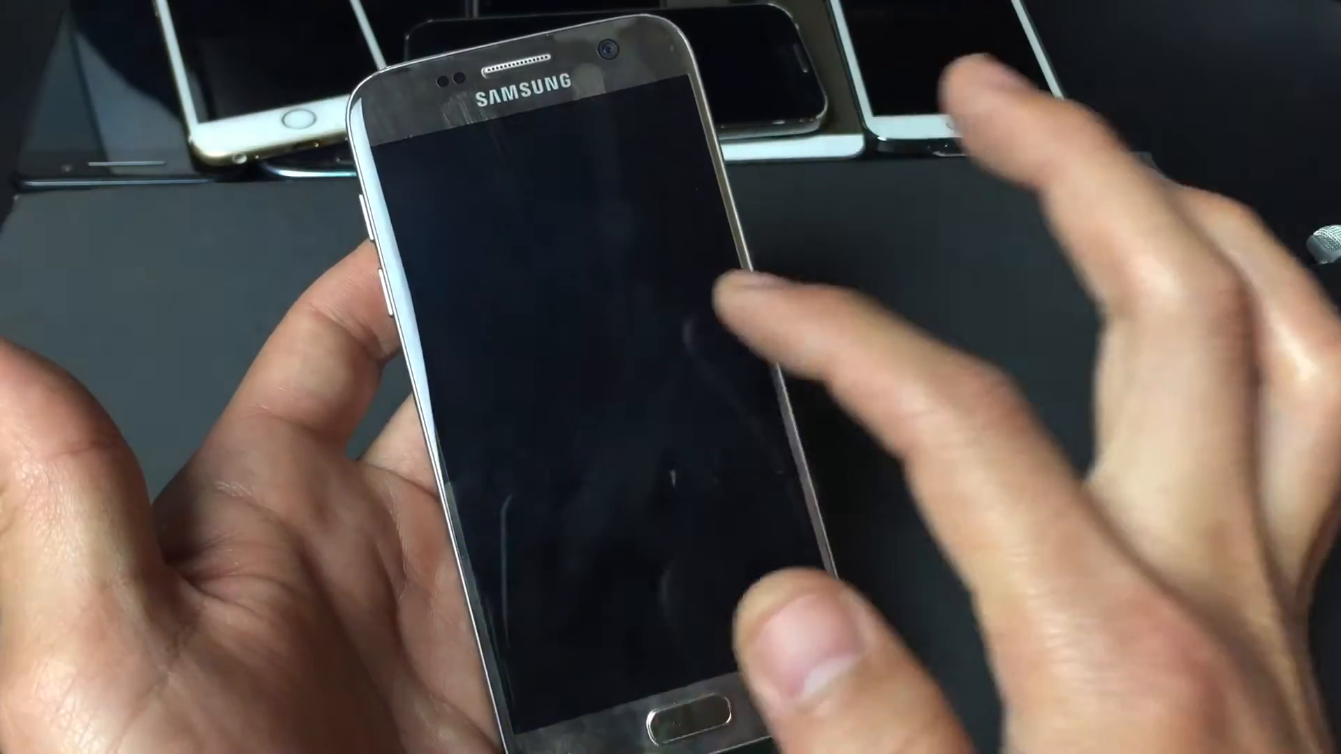
# Step: Wake the Galaxy S7 to its home screen and open the Settings app
pyautogui.click(666, 719)
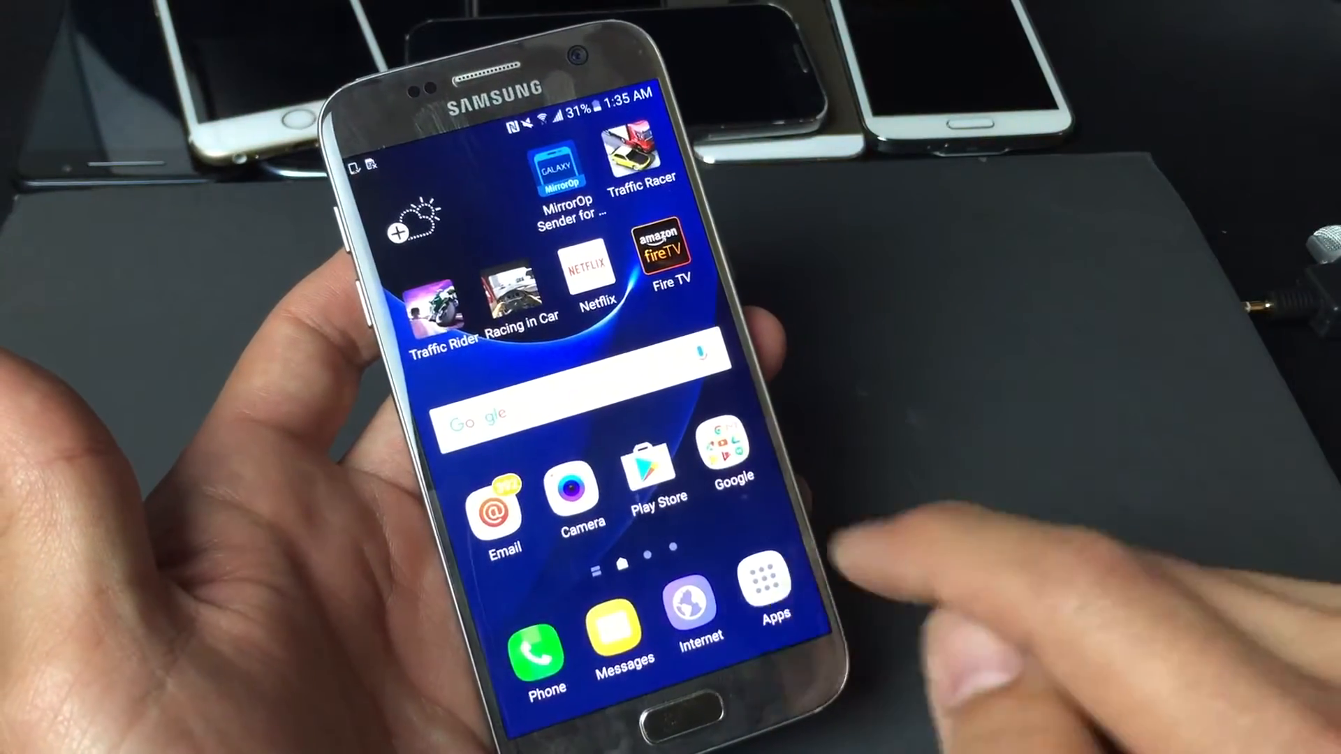
pyautogui.click(766, 584)
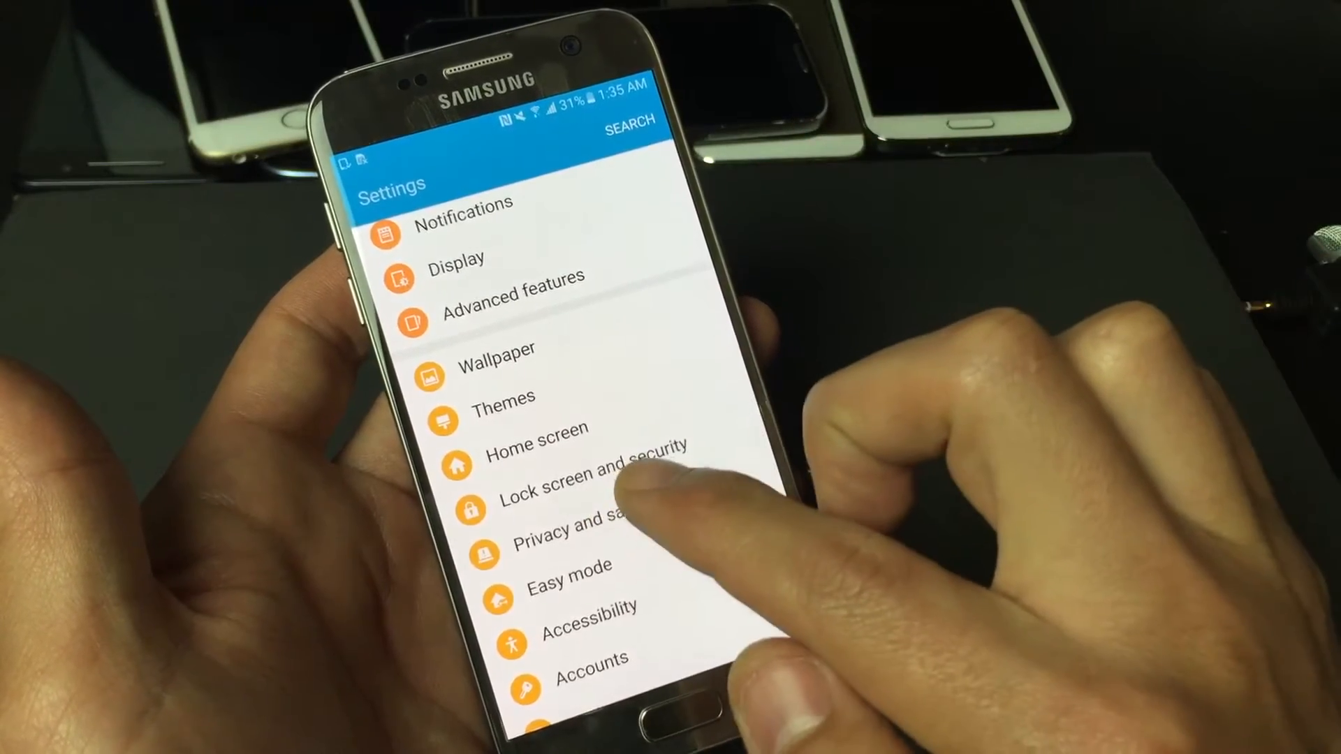
# Step: Go into Lock screen and security and show the Screen lock type choices
pyautogui.click(564, 484)
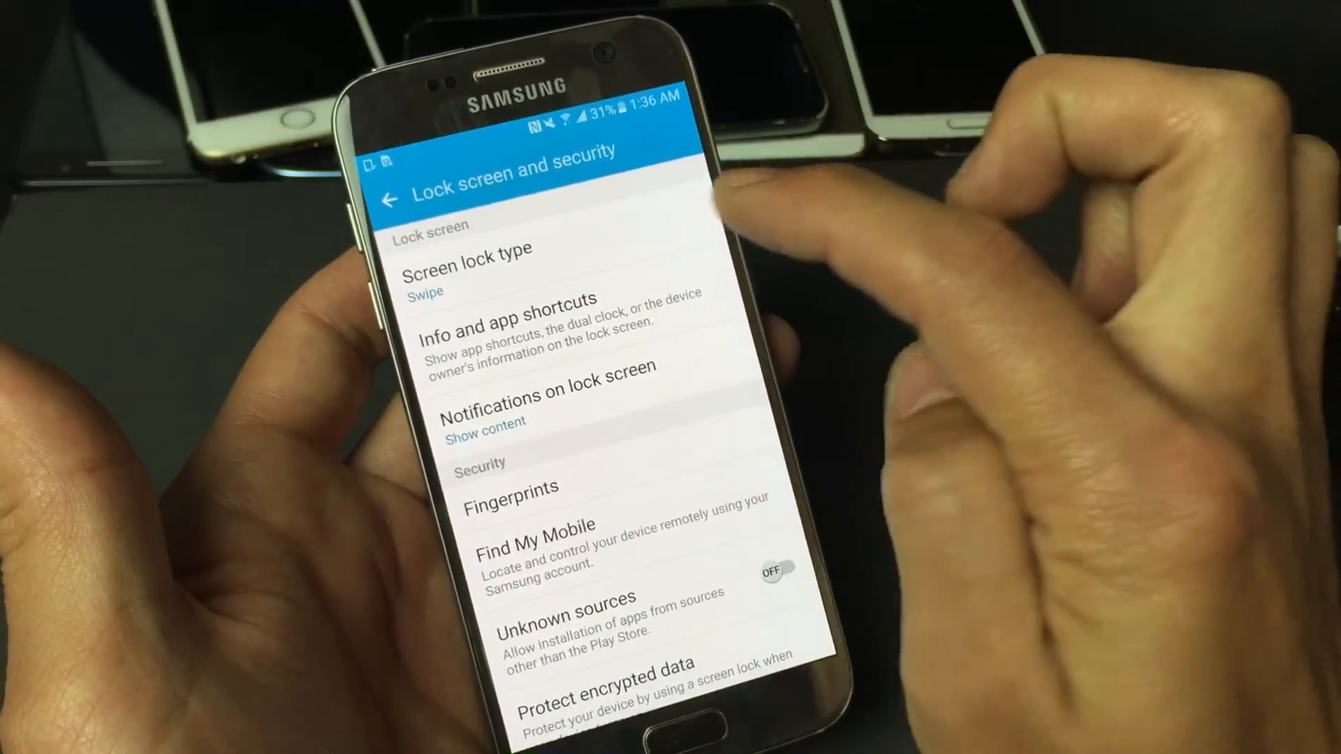
pyautogui.click(467, 269)
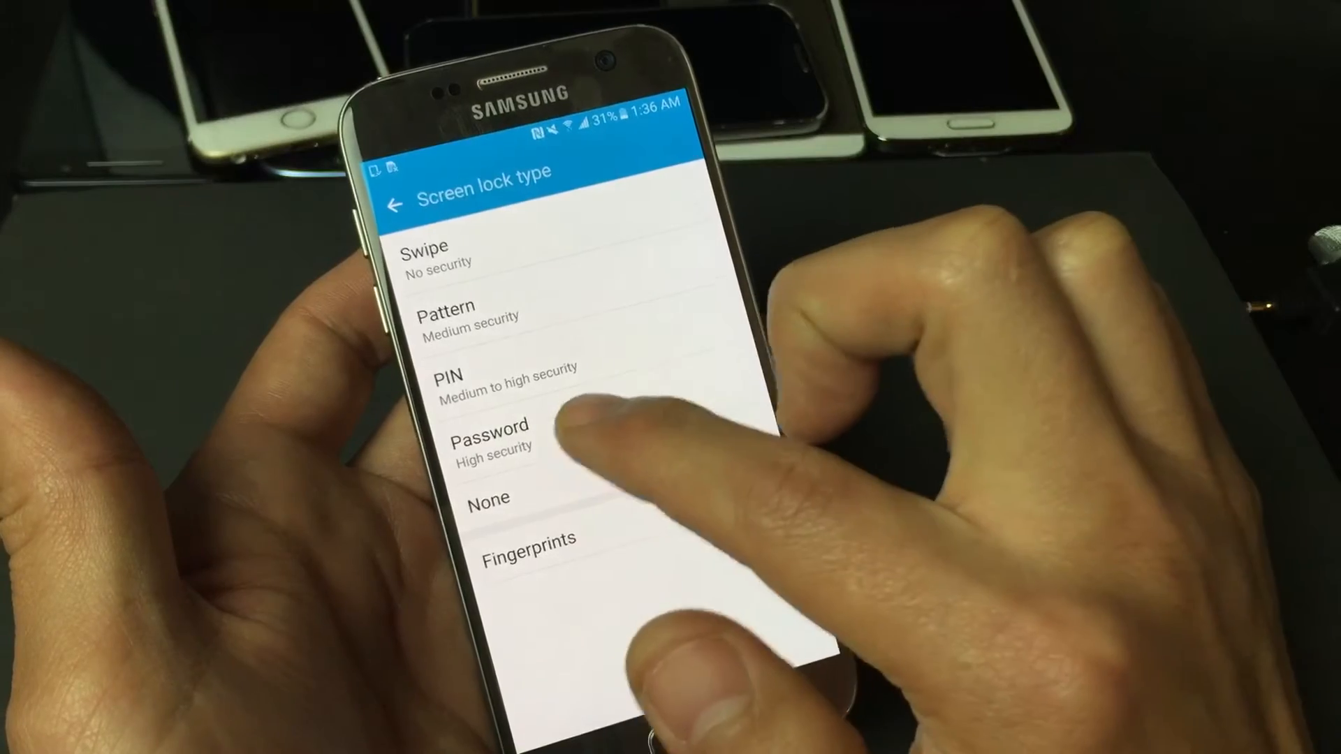
pyautogui.click(488, 434)
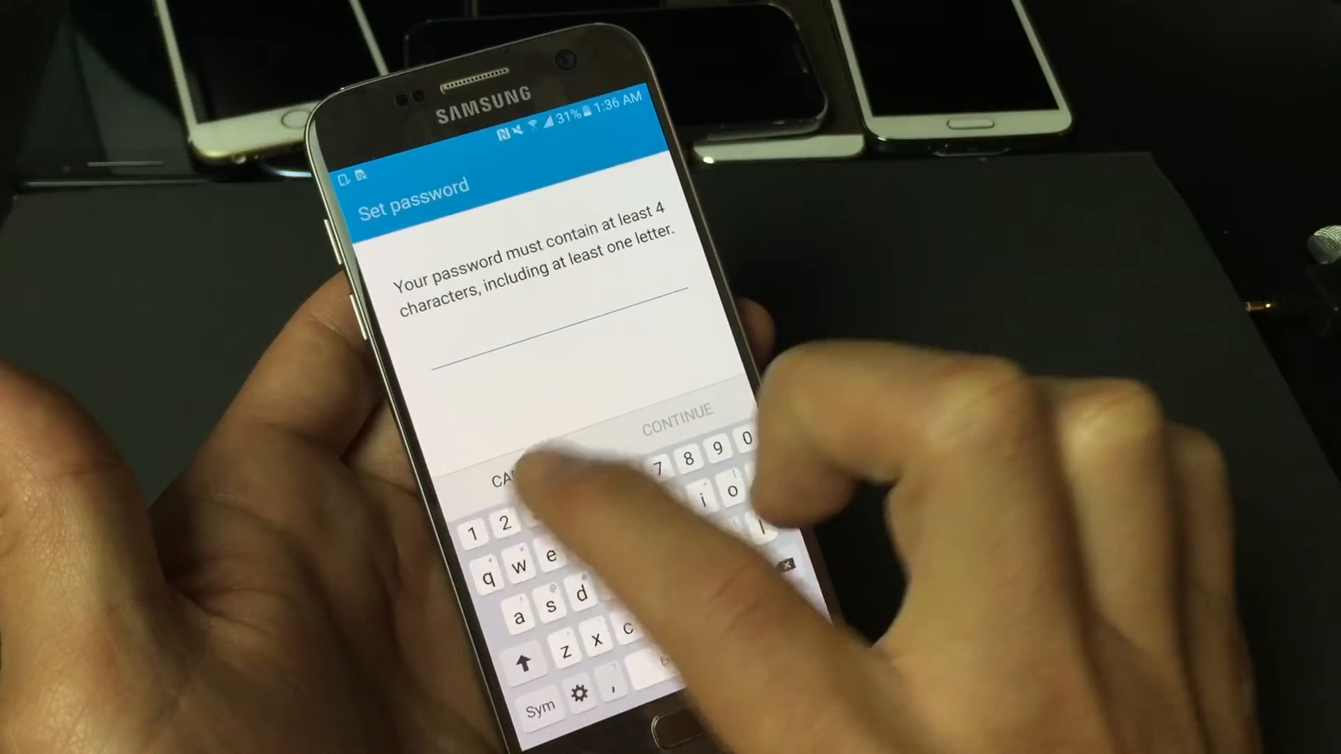
pyautogui.write('1')
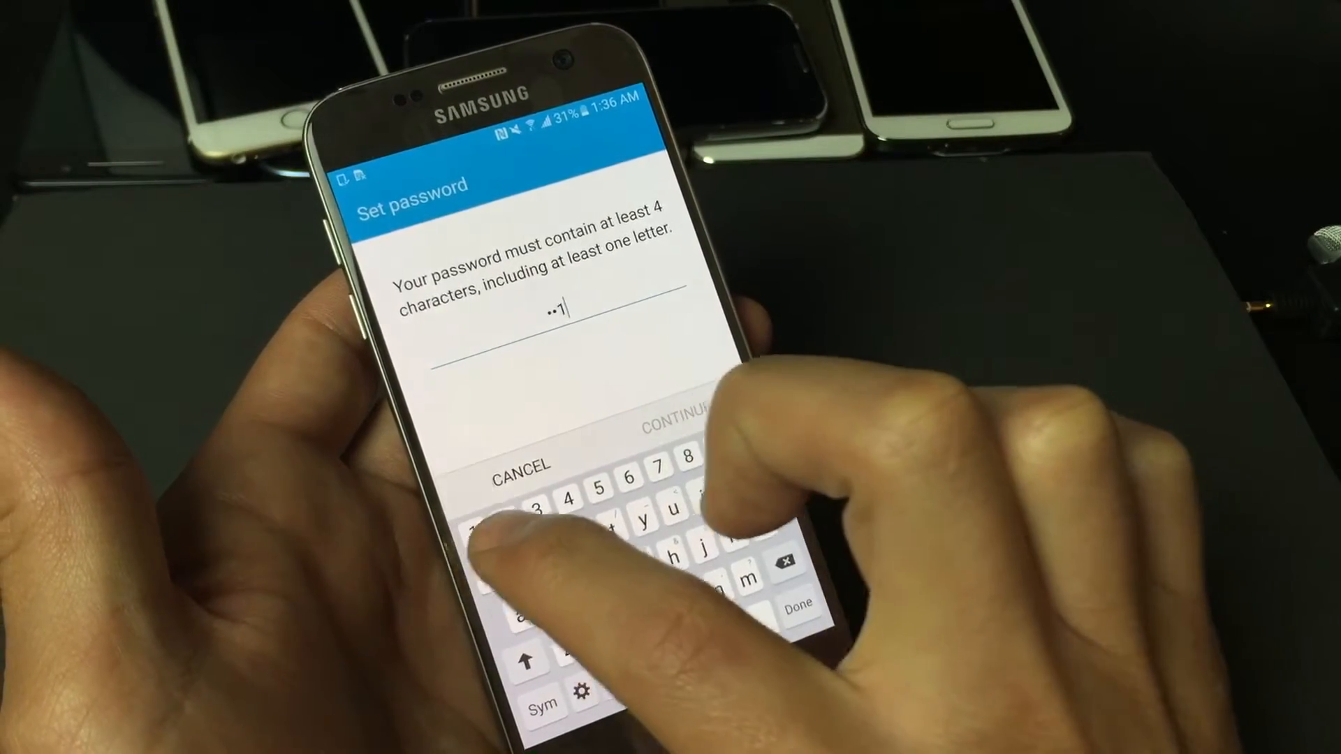
pyautogui.write('a')
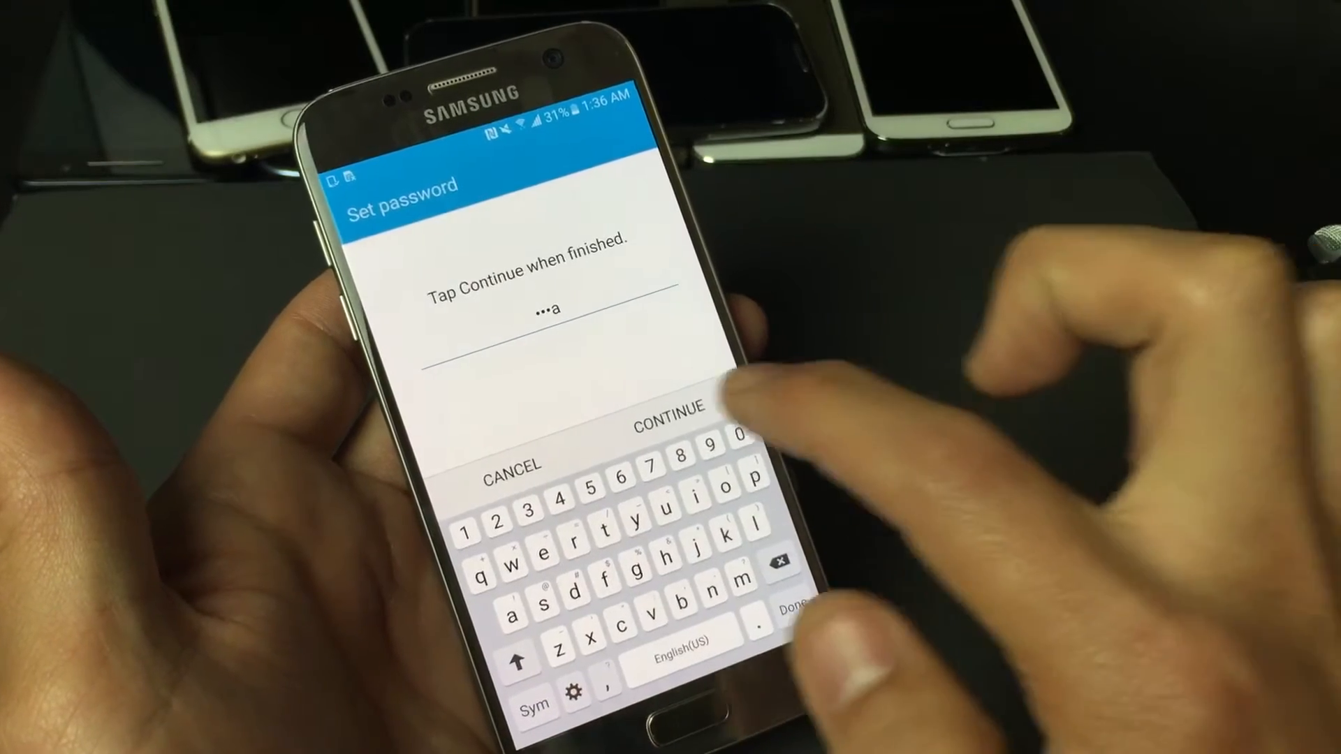
pyautogui.click(670, 410)
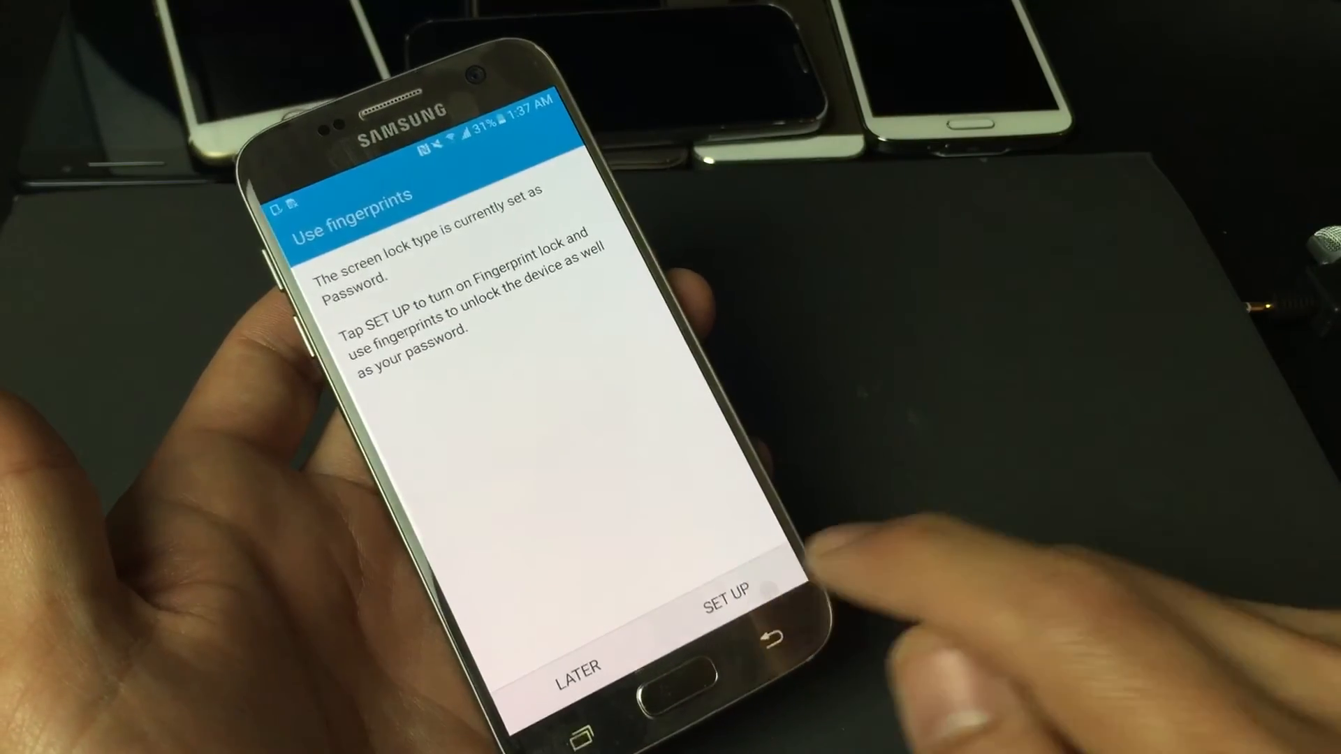
# Step: Accept the Use fingerprints offer with SET UP to begin fingerprint registration
pyautogui.click(719, 595)
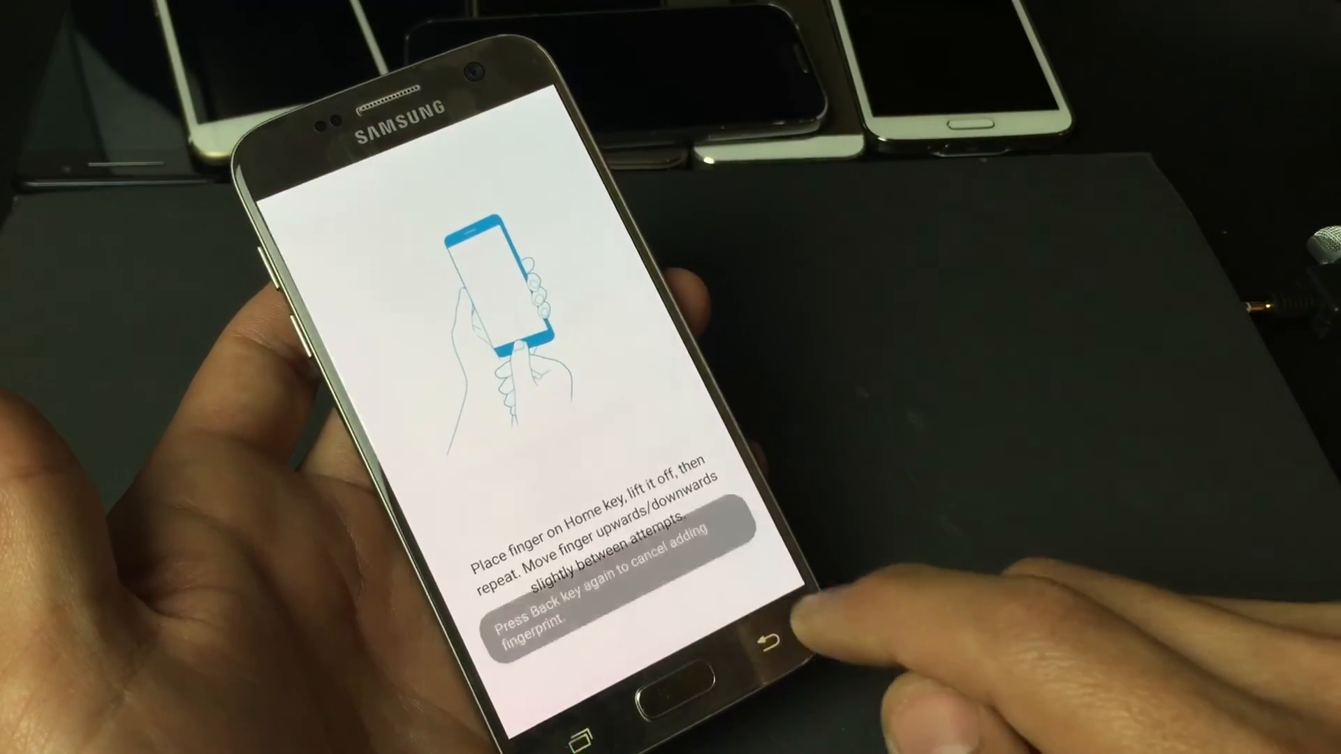